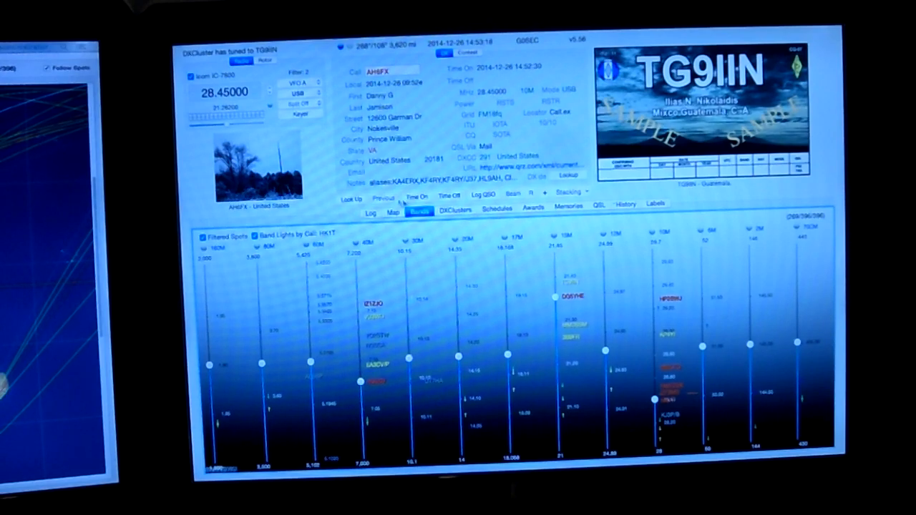
# Show the Map window with great-circle spot paths over Europe and Africa.
pyautogui.click(455, 209)
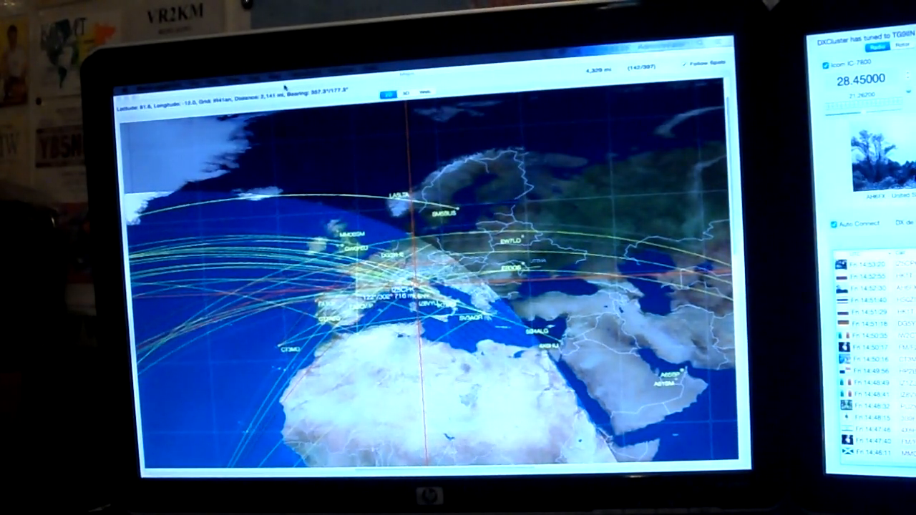
# Show the DXCluster spot list with calls, frequencies, bands and distances.
pyautogui.click(275, 74)
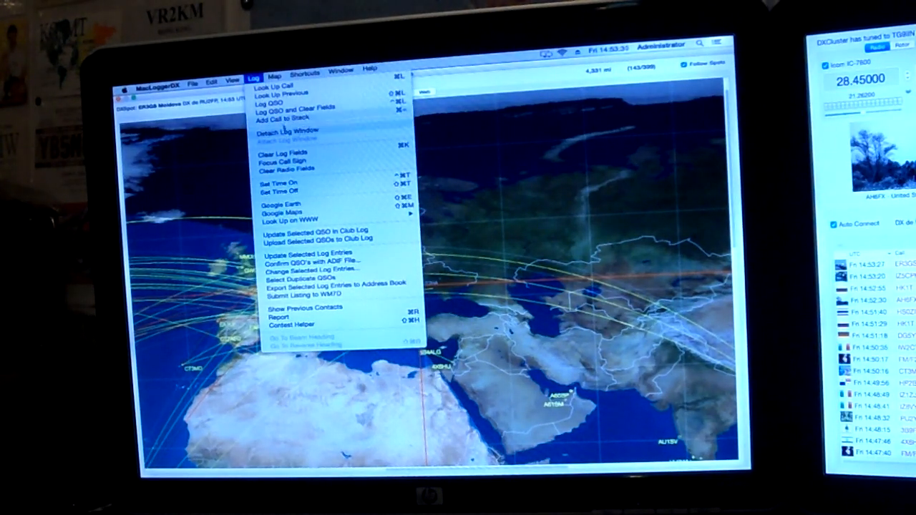
pyautogui.click(275, 75)
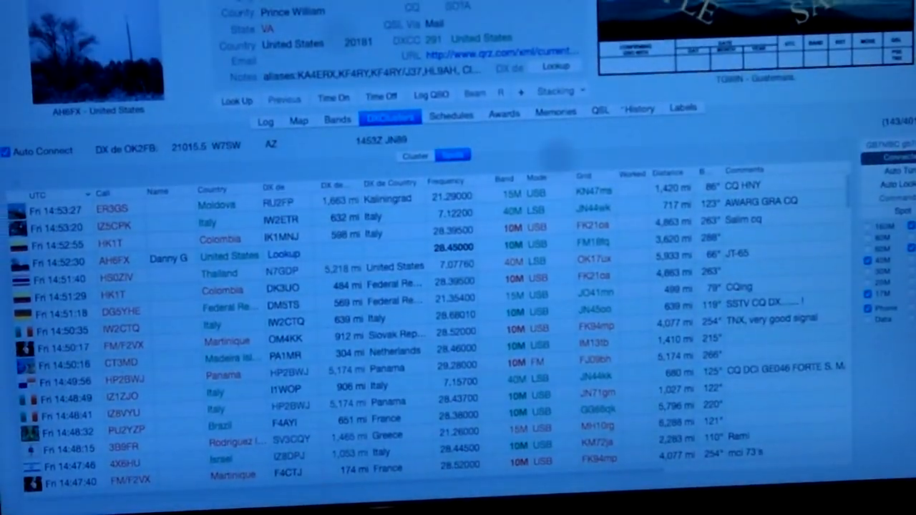
# Return to the 2D beam-heading map with spot paths centred on Europe.
pyautogui.click(298, 121)
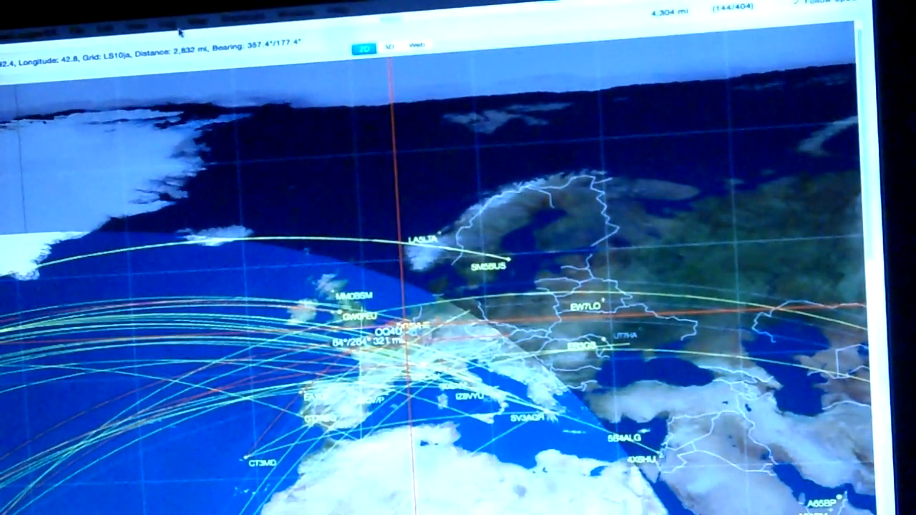
pyautogui.click(168, 17)
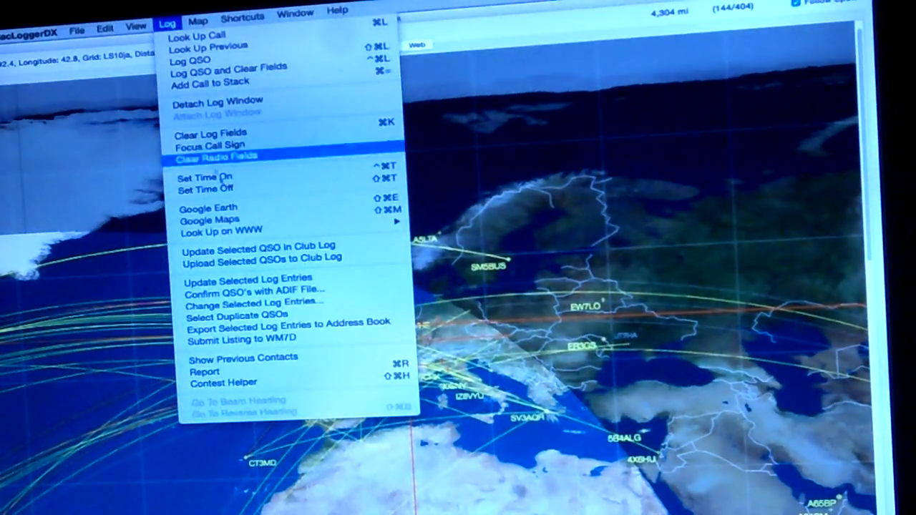
pyautogui.moveTo(215, 217)
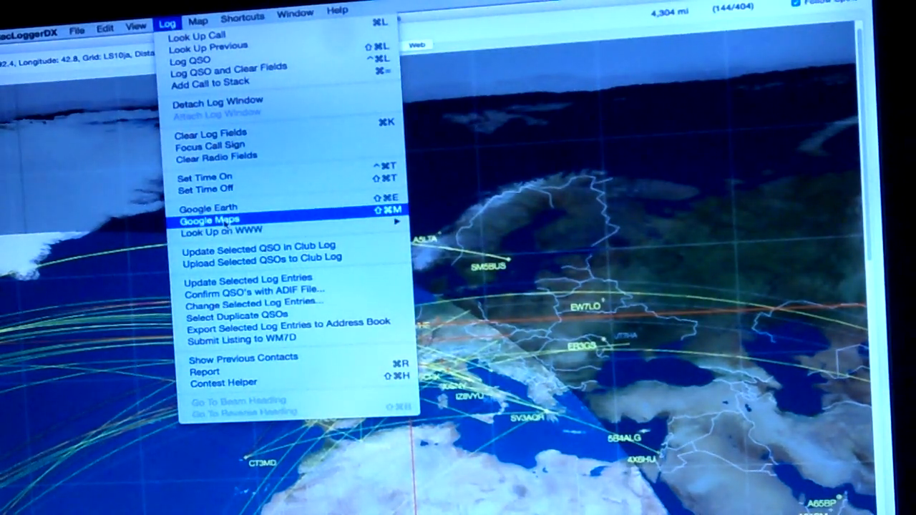
pyautogui.click(209, 217)
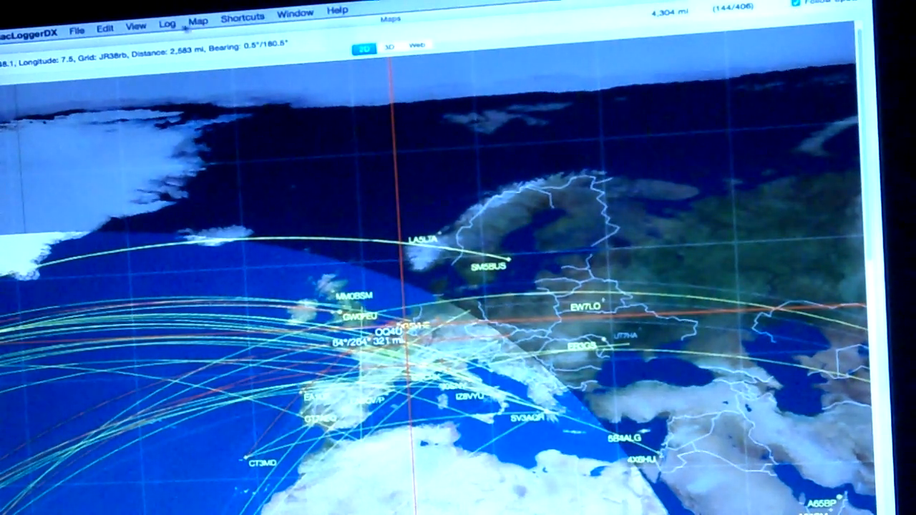
pyautogui.click(167, 25)
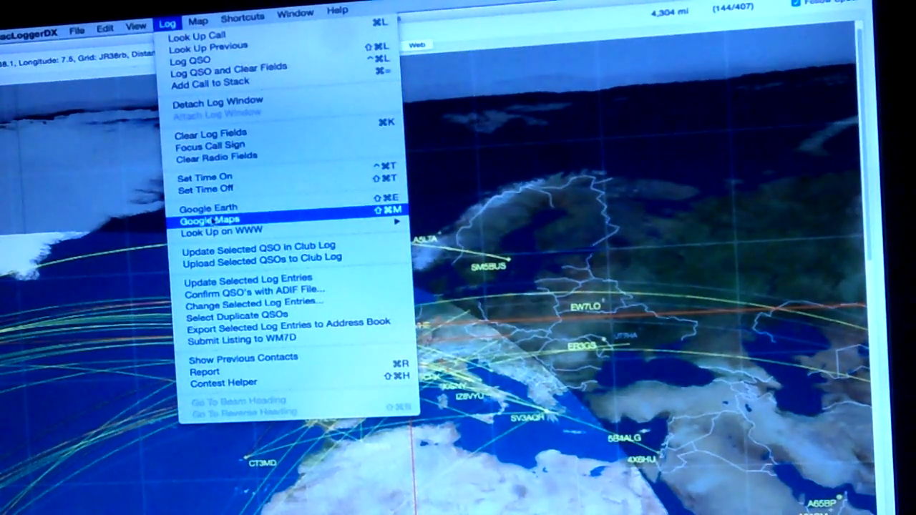
pyautogui.click(211, 219)
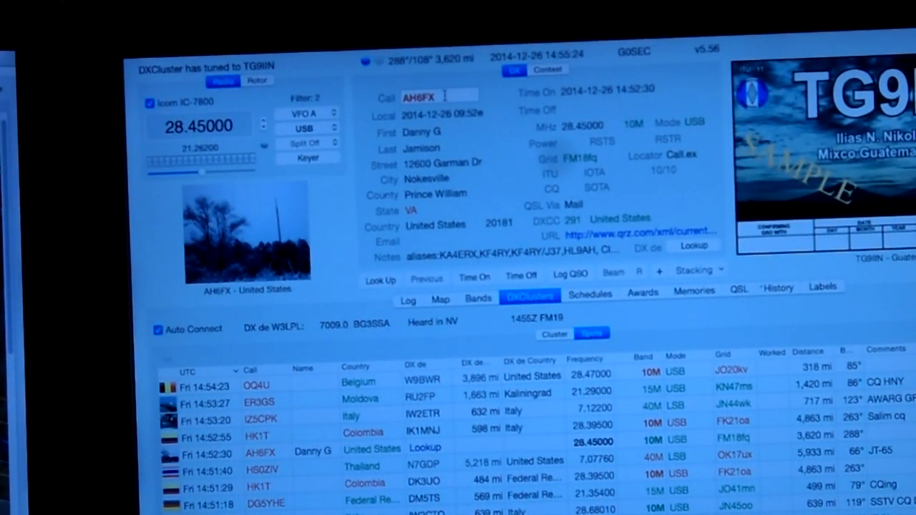
# Enter the new callsign 'W4T' in the Call field to start a lookup.
pyautogui.write('W')
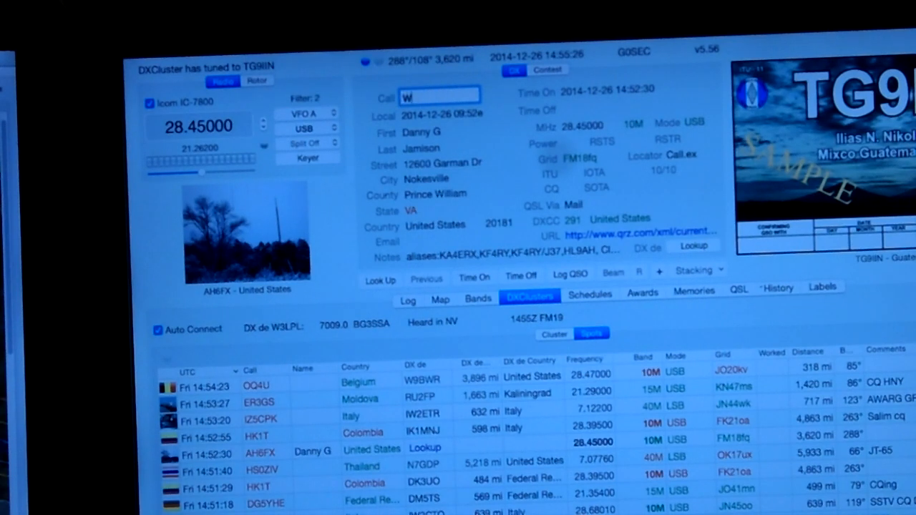
pyautogui.write('4T')
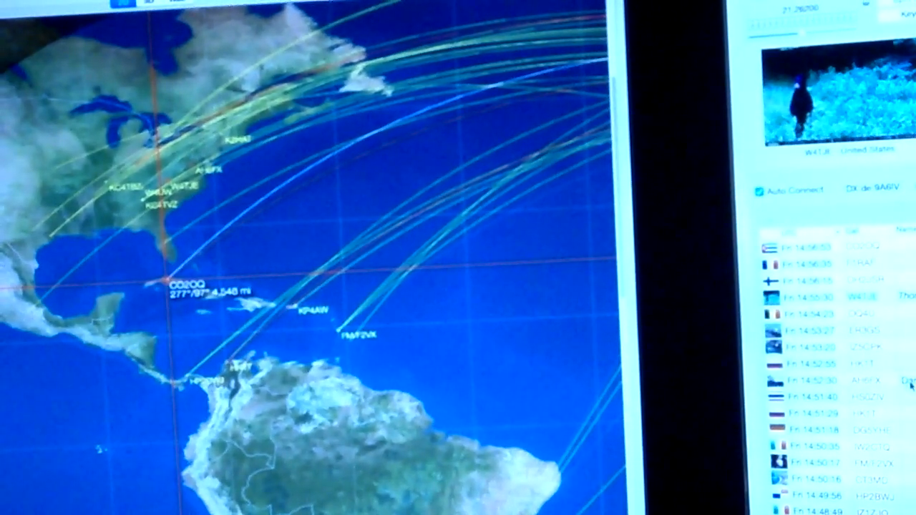
# Select the CO2OQ spot on the beam-heading map to see its heading and distance.
pyautogui.click(823, 379)
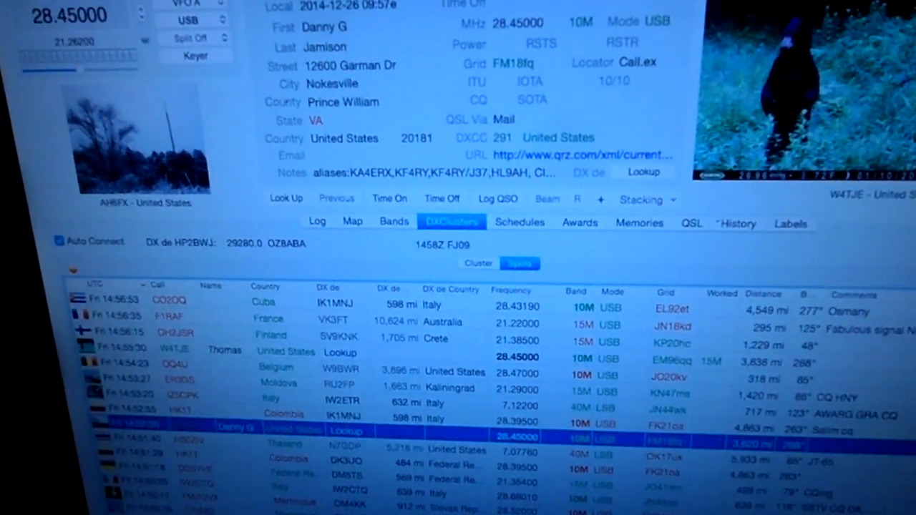
# Show the Memories tab with its Master List and Scan List.
pyautogui.click(636, 223)
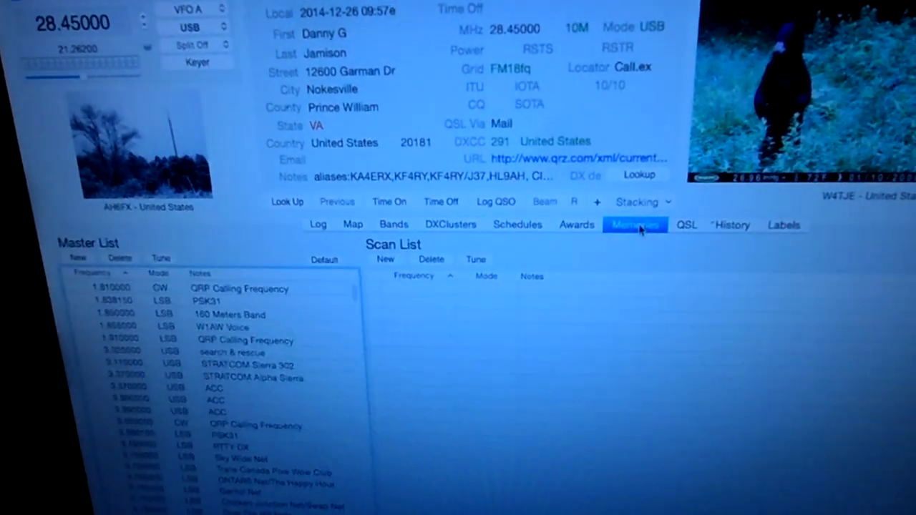
pyautogui.click(576, 224)
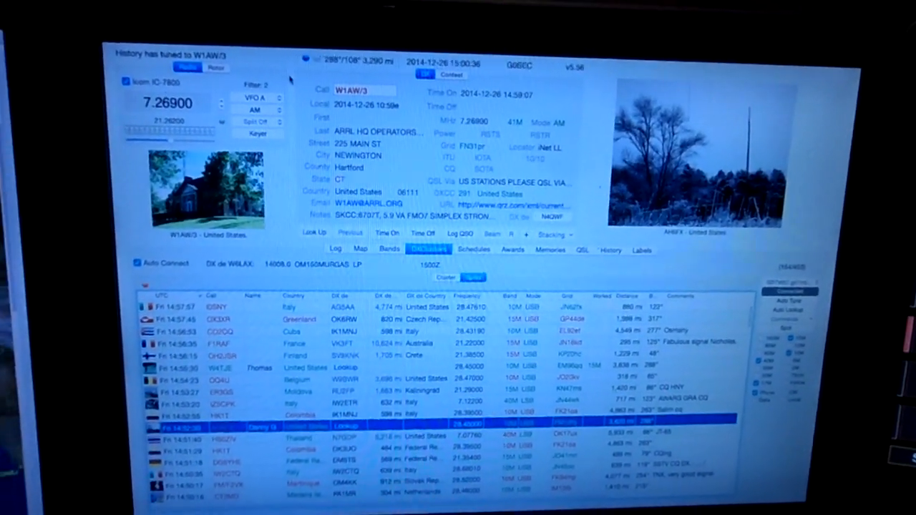
# Tune to the SV3AQR spot and enlarge the operator's station photo.
pyautogui.click(361, 249)
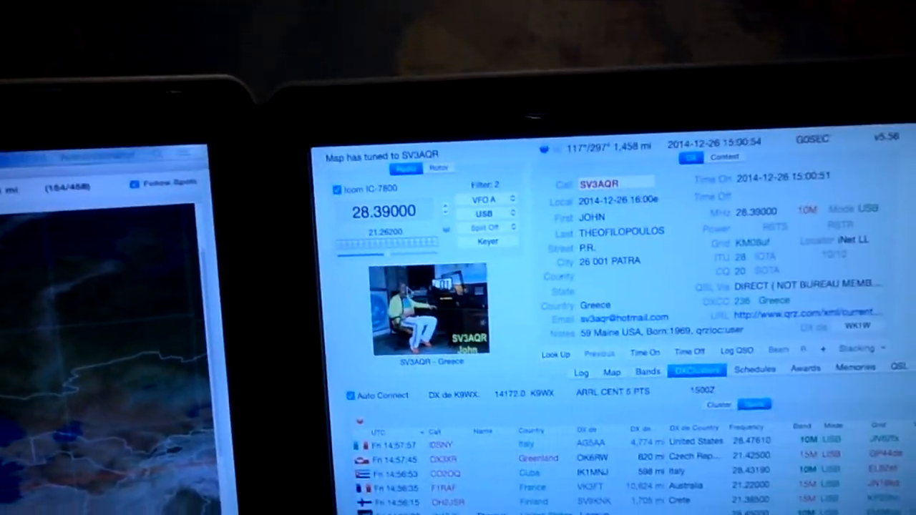
pyautogui.click(429, 307)
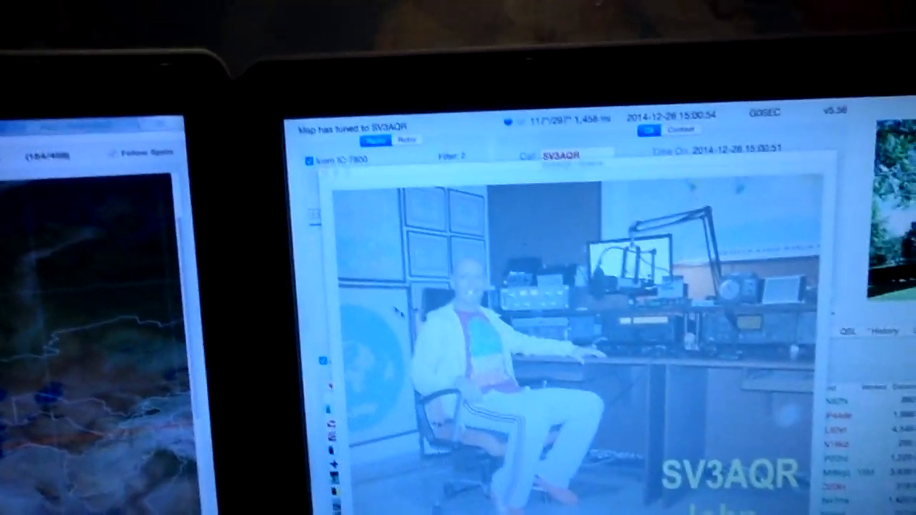